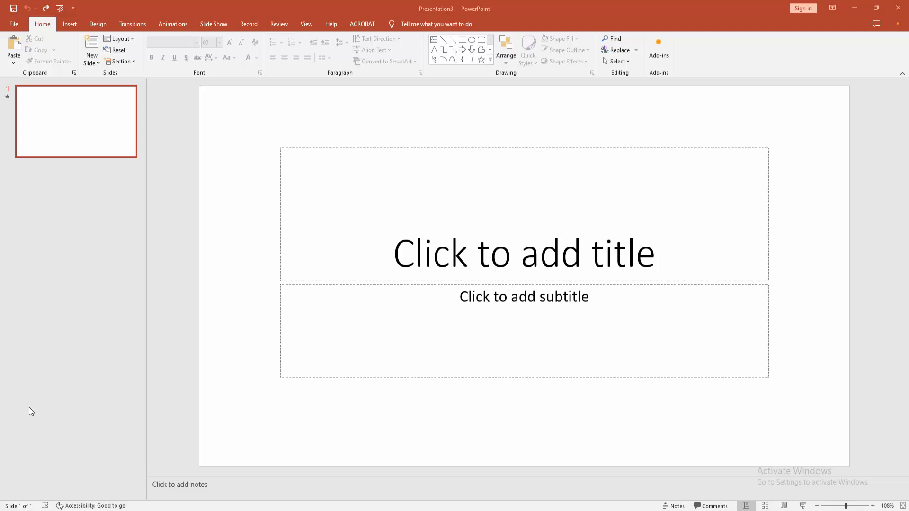
mouse_move(238, 204)
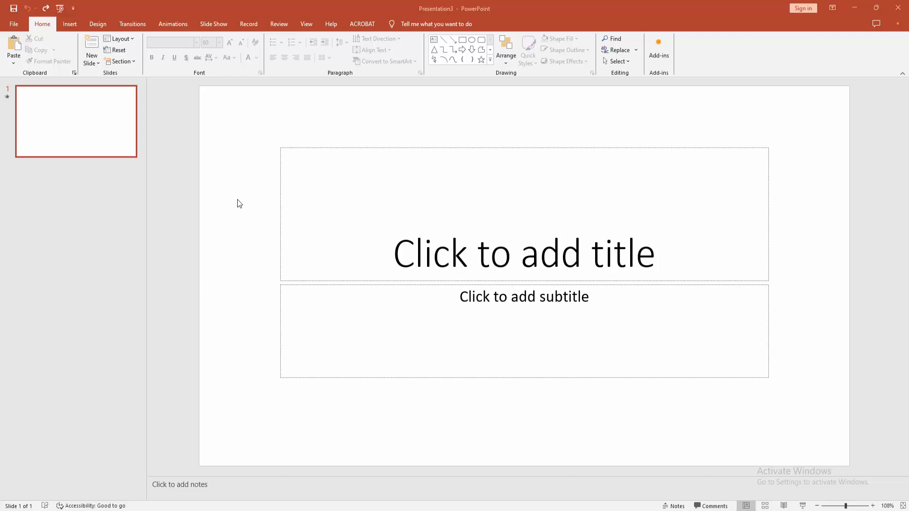
mouse_move(260, 204)
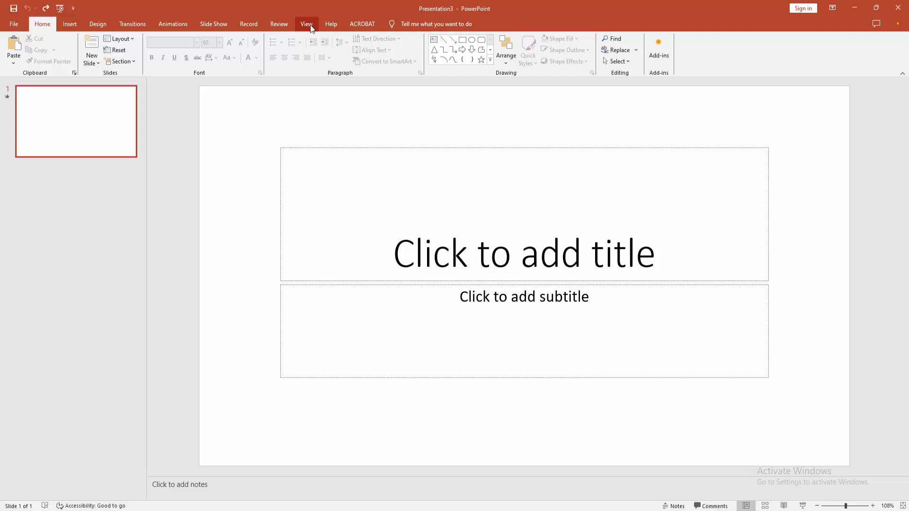
- Draw a tall rounded rectangle on the Title Slide layout, filled peach with no outline
click(307, 24)
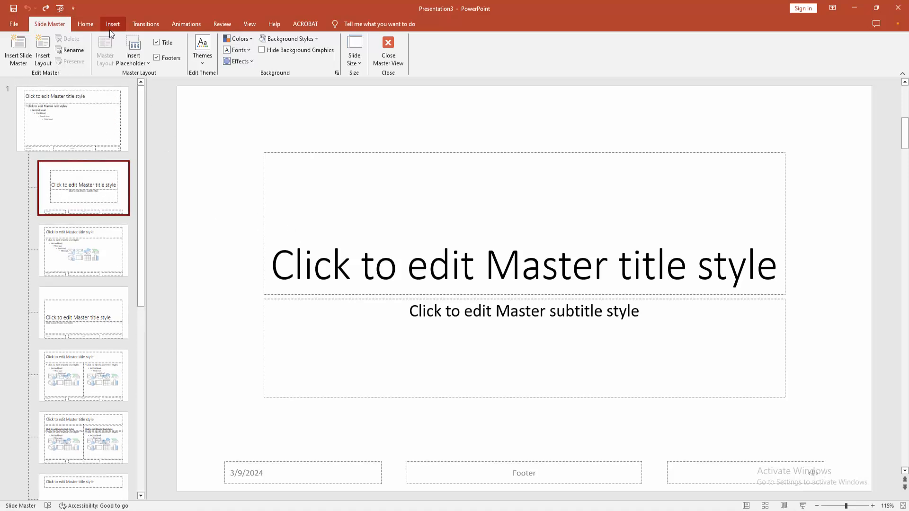
click(112, 24)
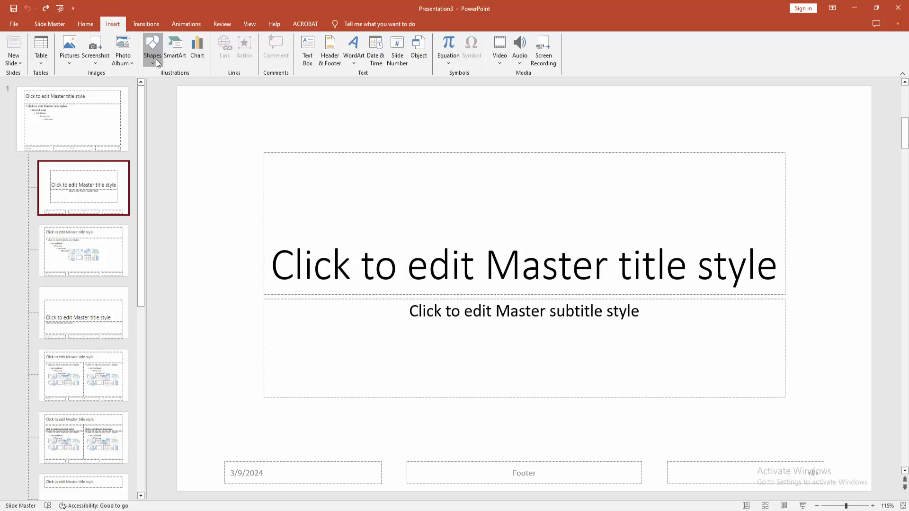
click(151, 49)
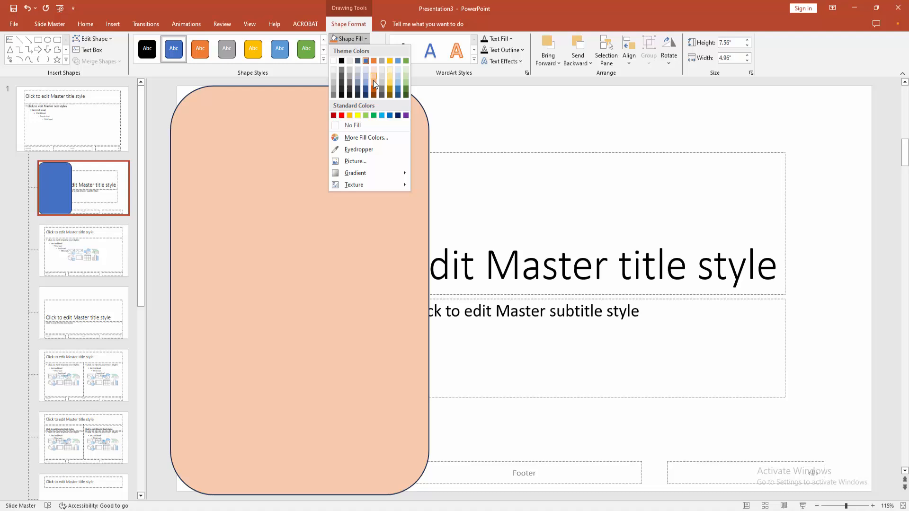
click(373, 75)
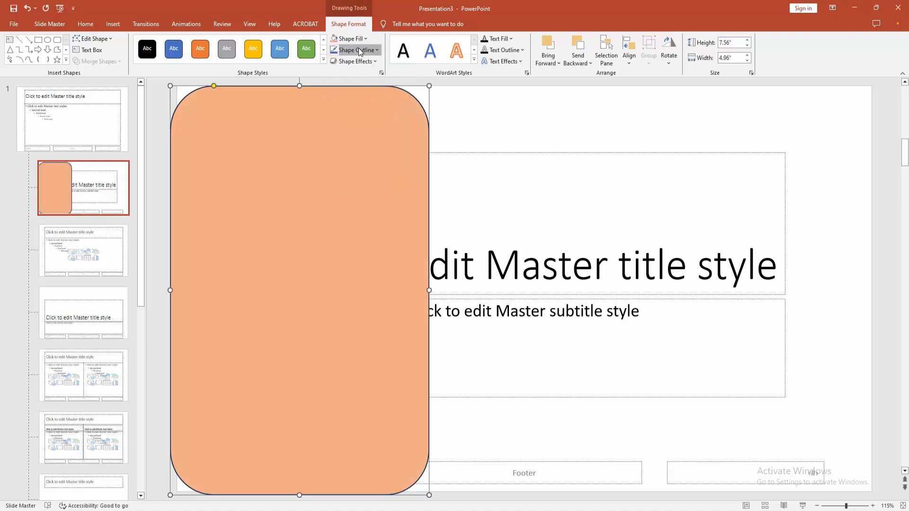
click(355, 50)
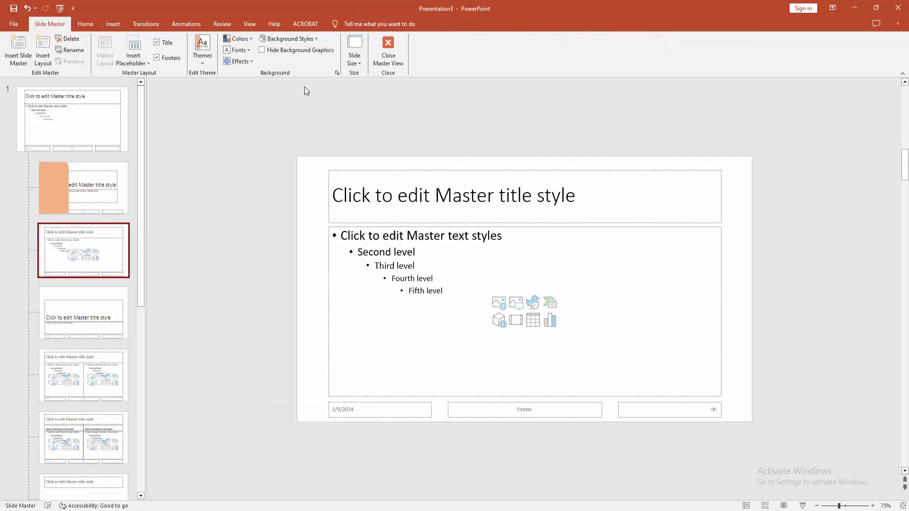
- Draw a parallelogram on the Title and Content layout with the green style and no outline
click(113, 24)
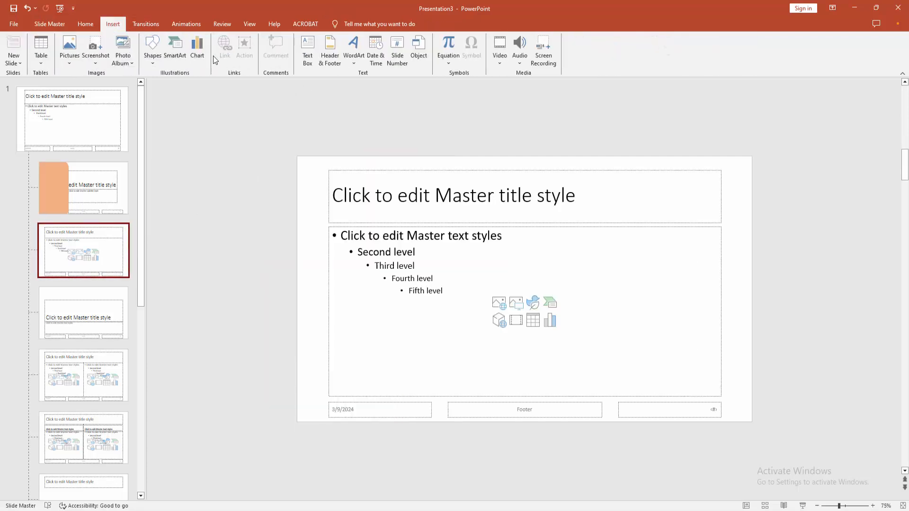
click(152, 49)
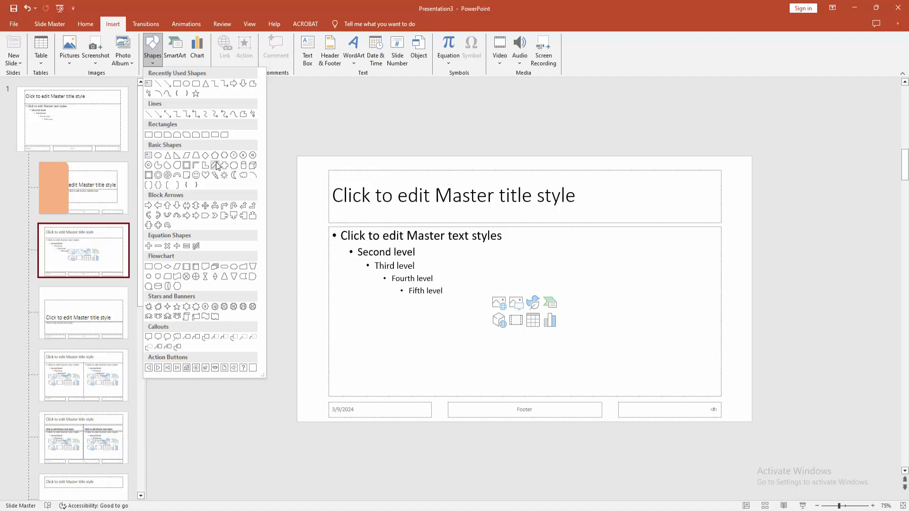
click(217, 167)
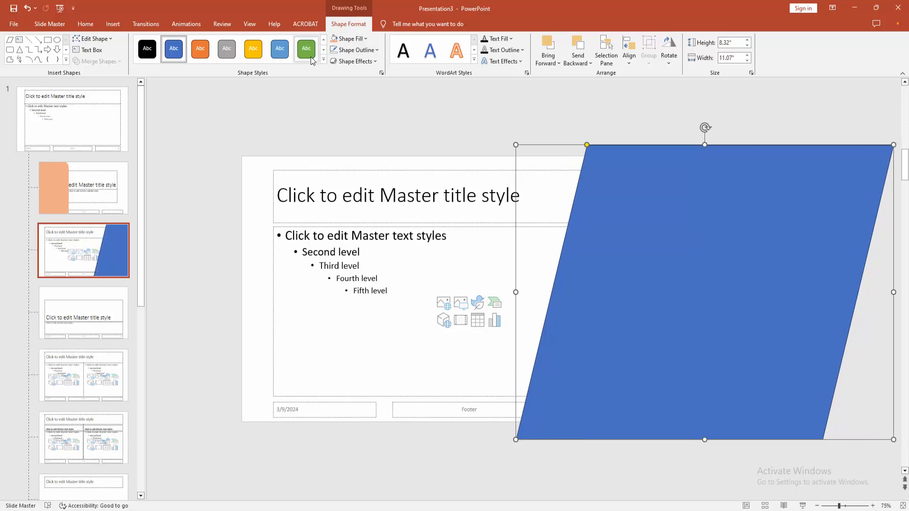
click(322, 63)
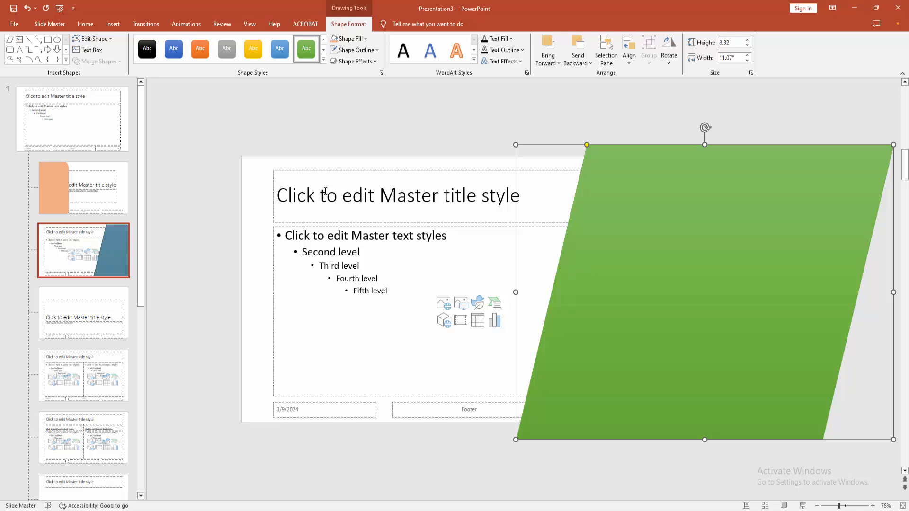
click(353, 50)
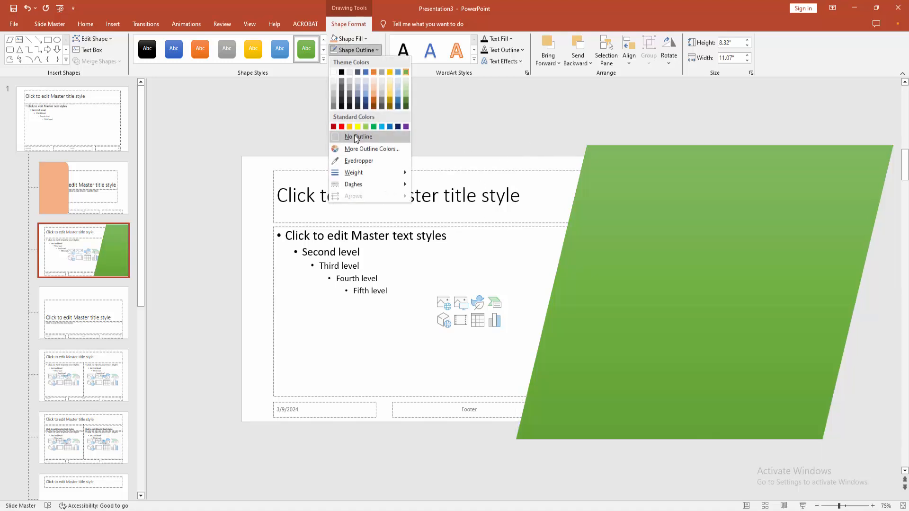
click(358, 137)
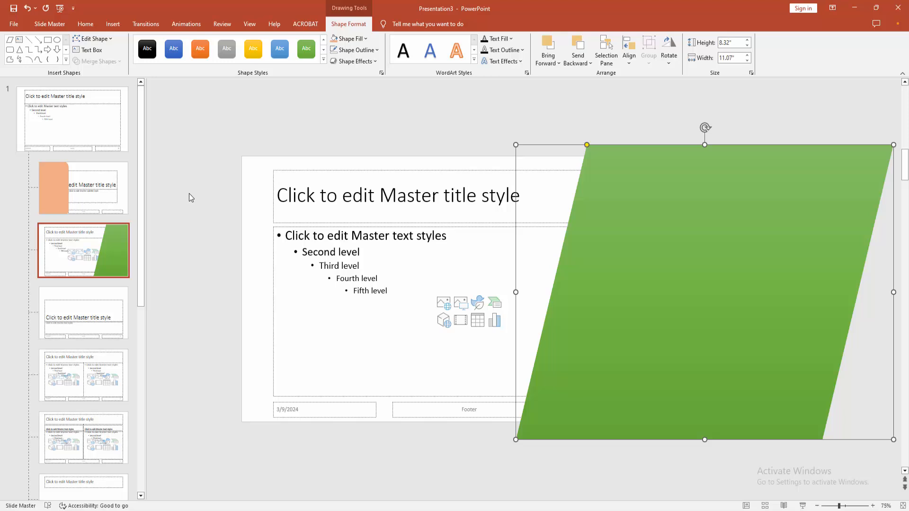
mouse_move(156, 192)
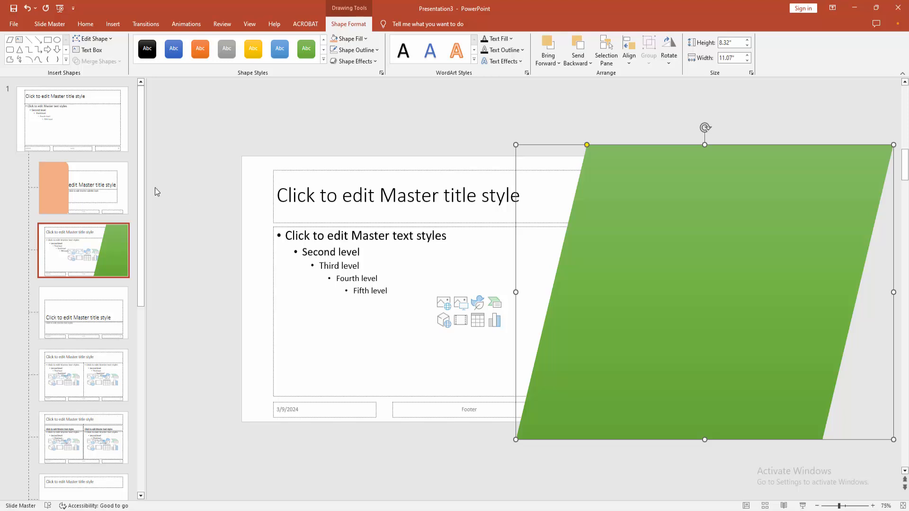
mouse_move(306, 104)
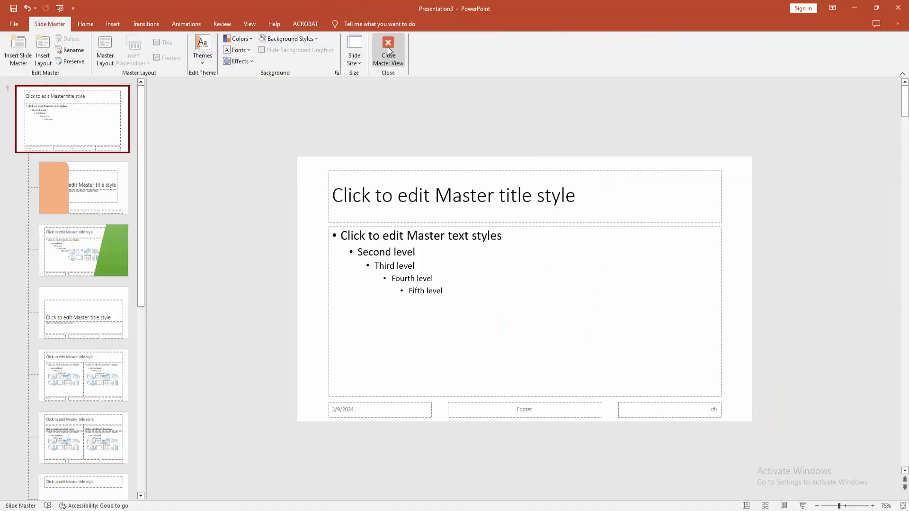
- Close master view and add a second slide with the green Title and Content layout
click(388, 51)
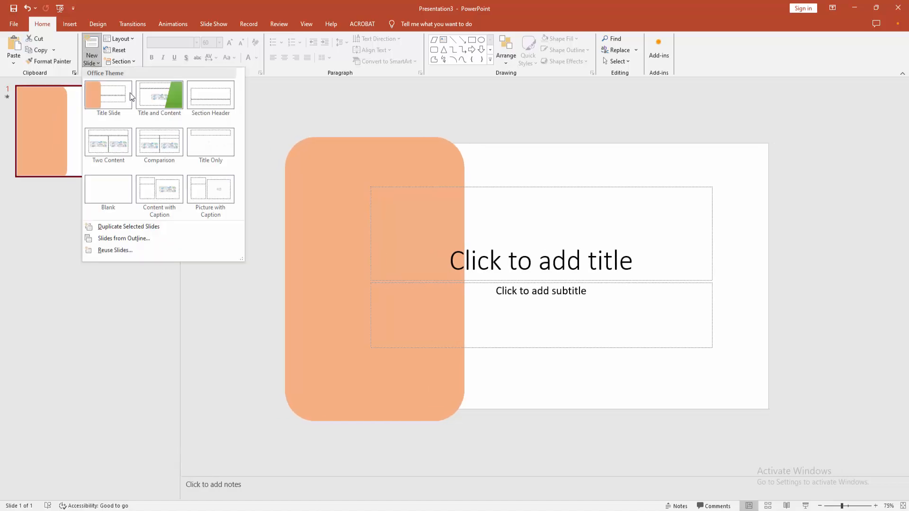
click(159, 96)
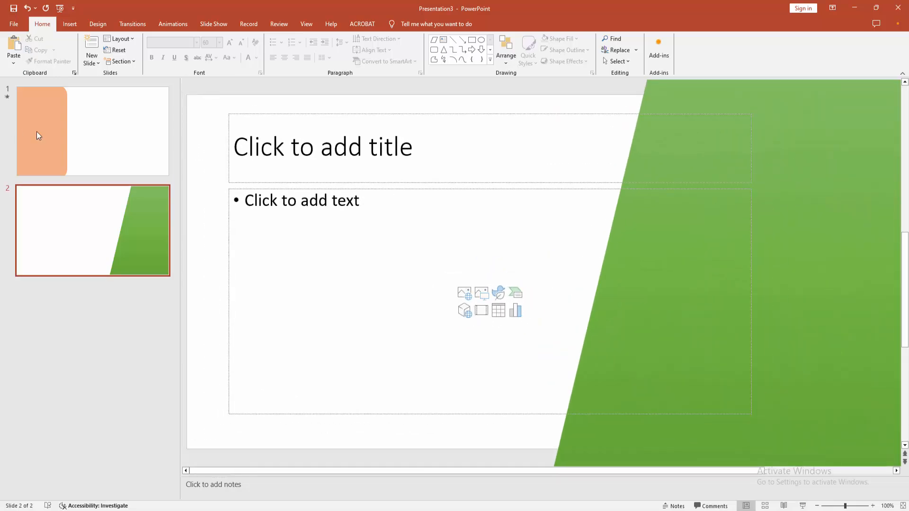
click(14, 24)
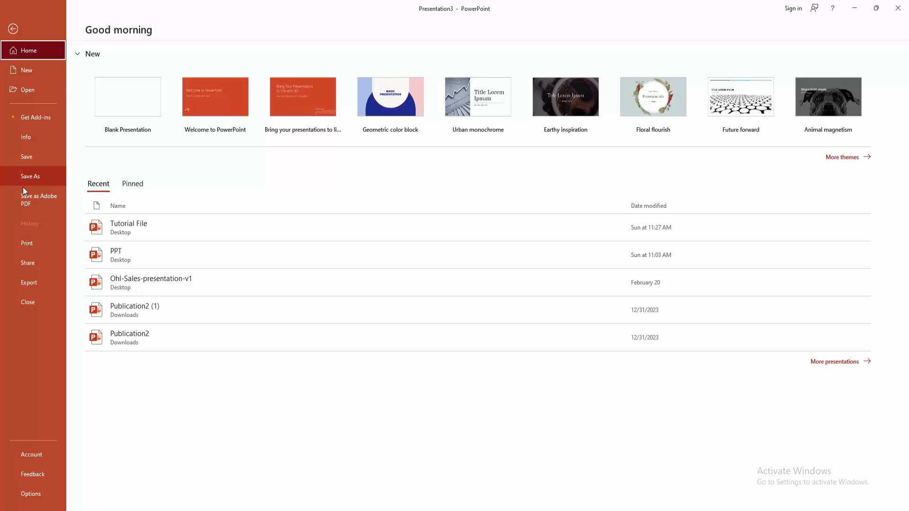
- Preview printing, place the 'How to create the slide design in Microsoft PowerPoint' text on slide 2, and return to the start page
click(27, 244)
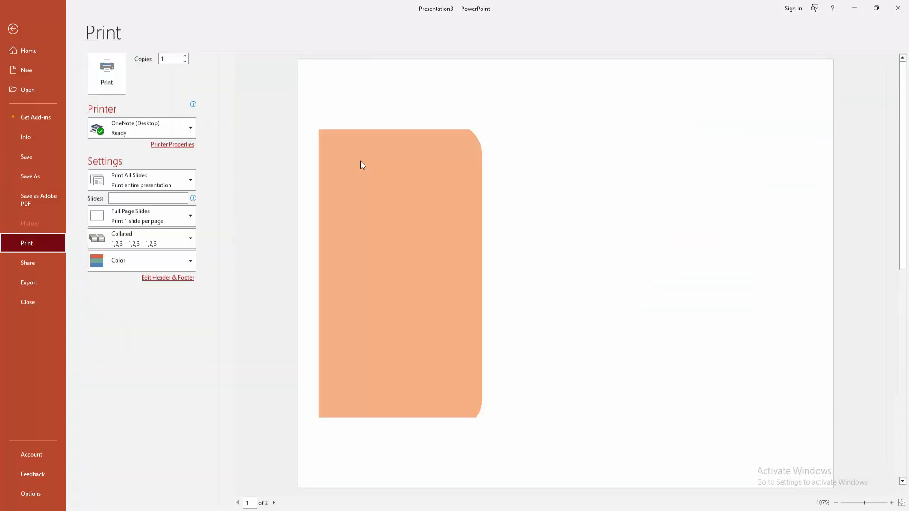
mouse_move(360, 211)
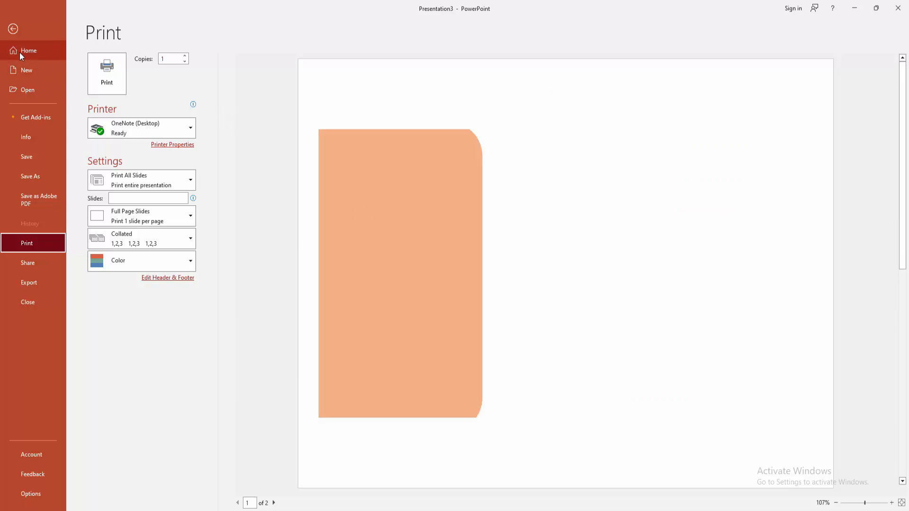
click(12, 29)
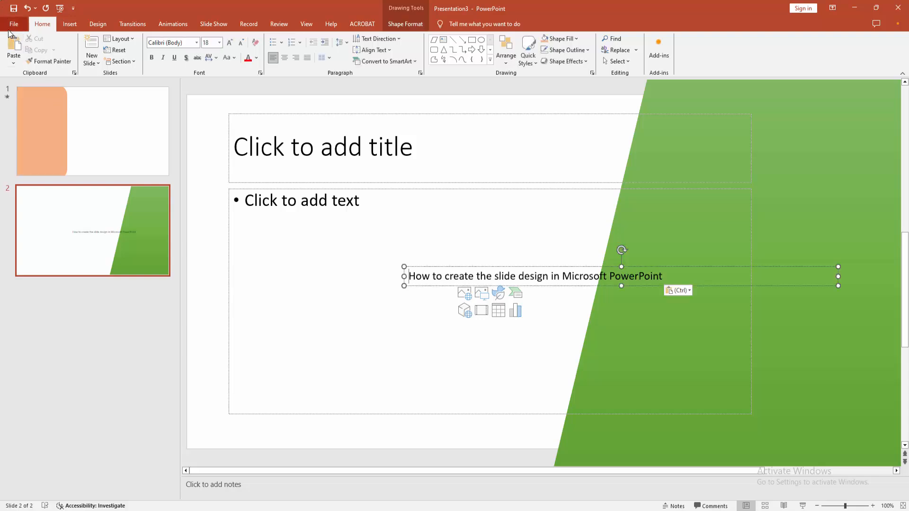
click(13, 23)
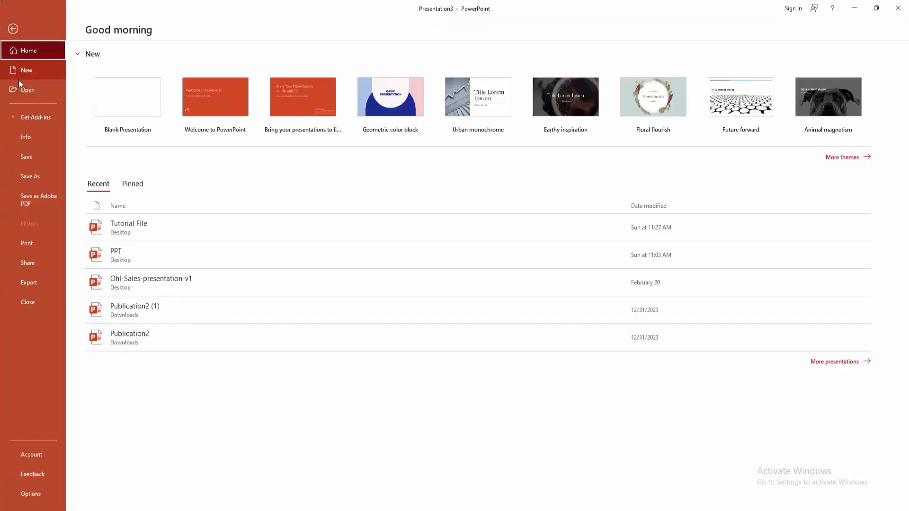
- Browse the template gallery and create a new presentation from the Wood Type theme
click(27, 89)
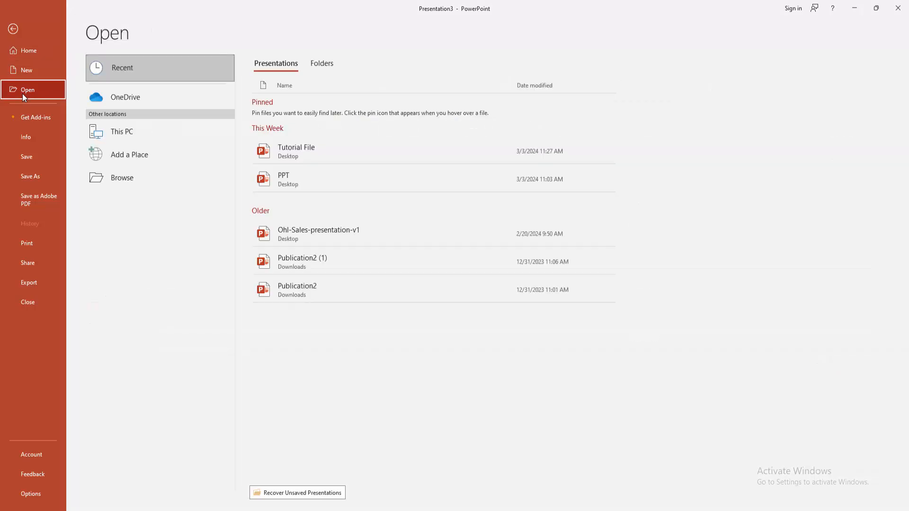
click(26, 70)
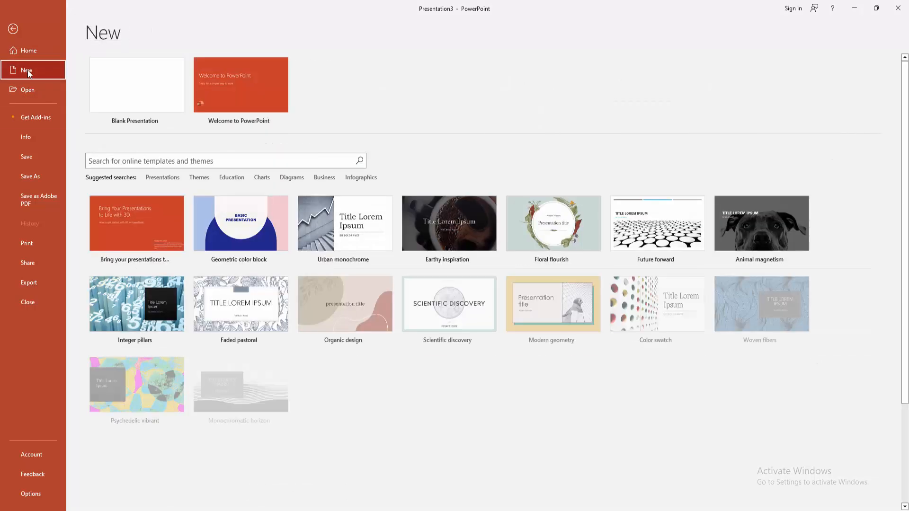
scroll(down, 3)
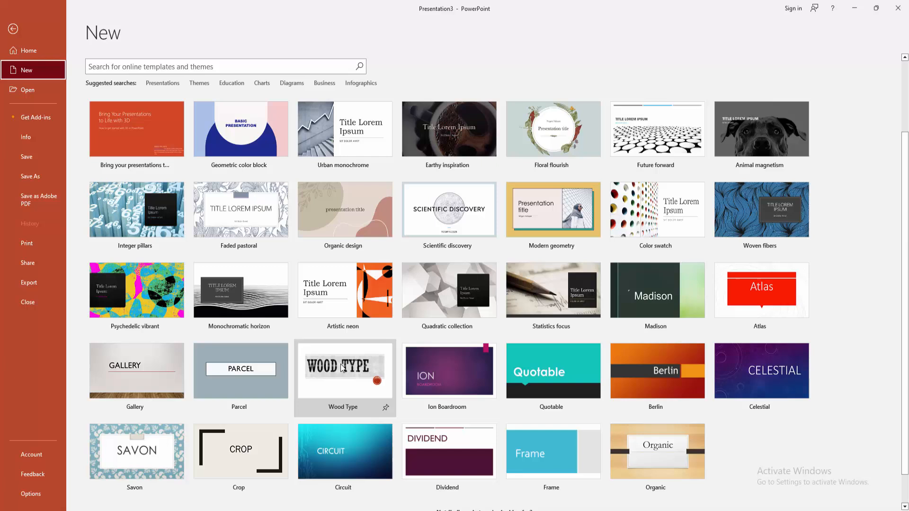
mouse_move(343, 370)
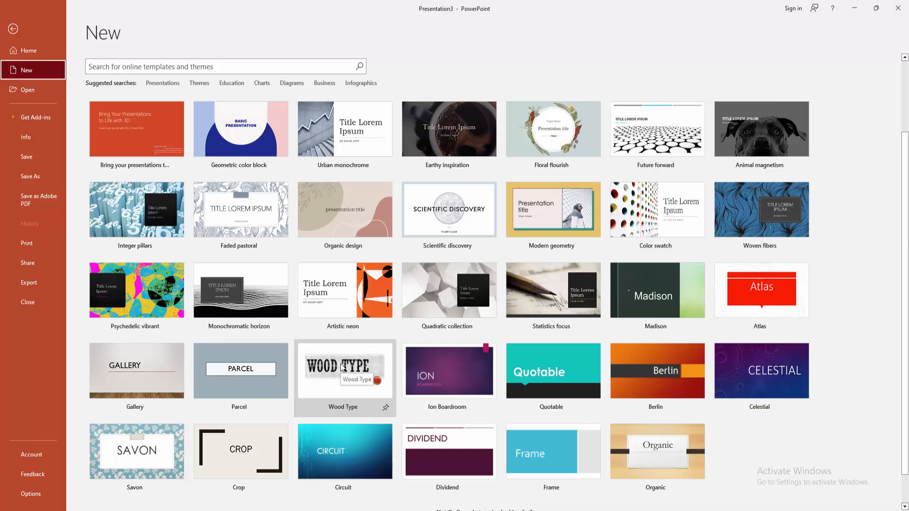
click(343, 370)
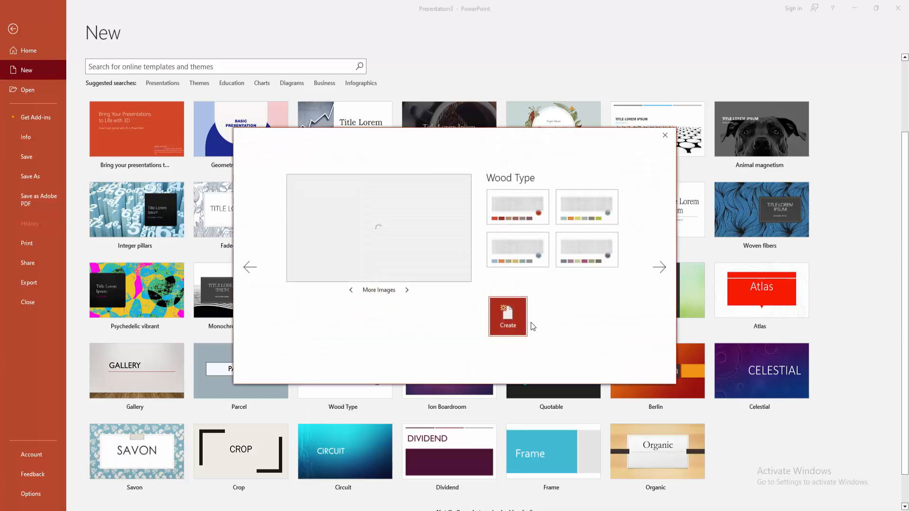
click(508, 317)
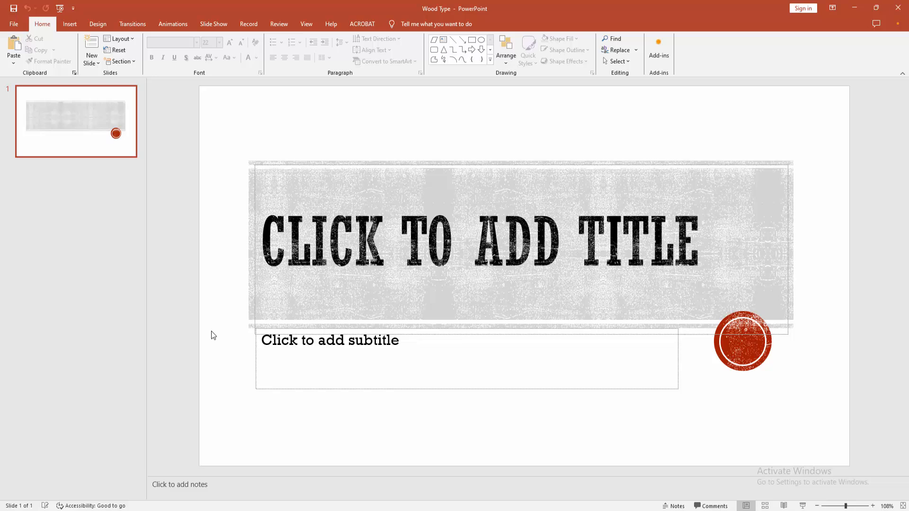
mouse_move(805, 338)
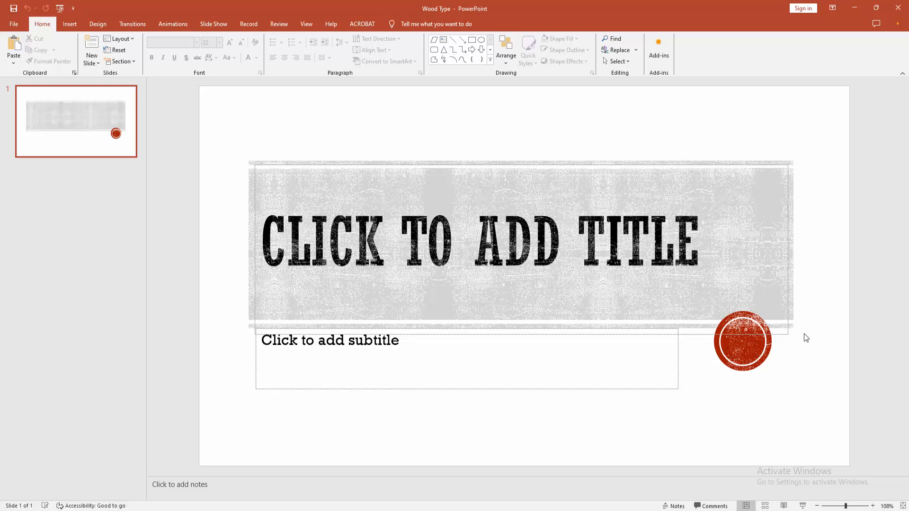
mouse_move(830, 330)
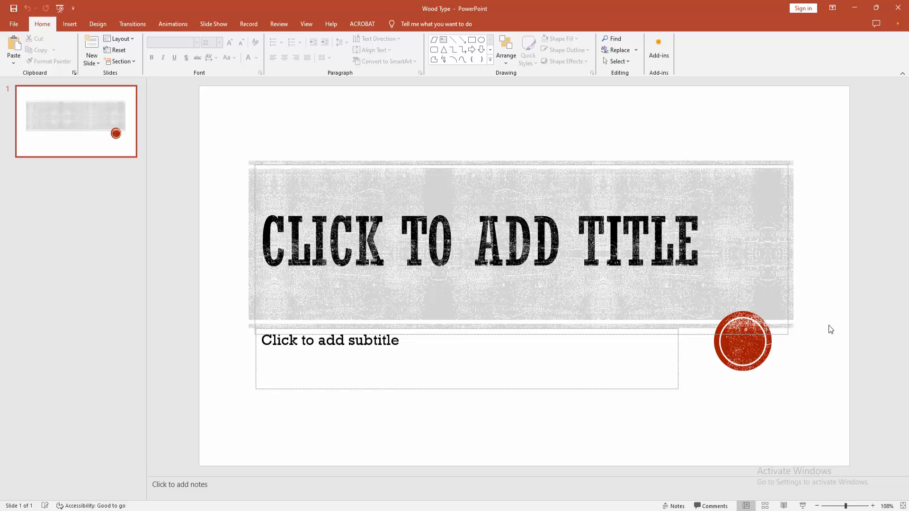